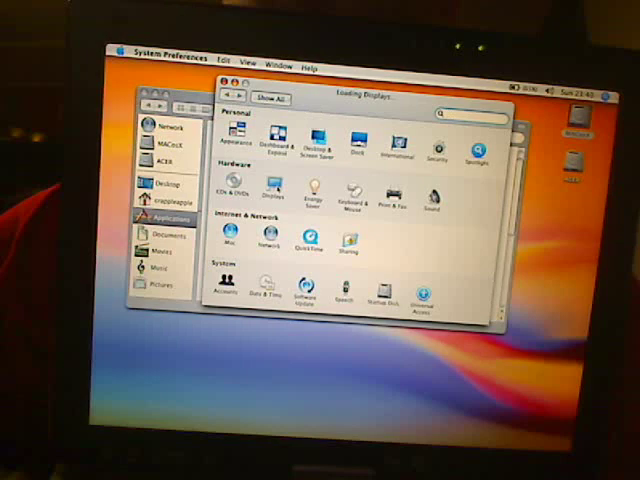
Leave System Preferences and bring up About This Mac with OS version, processor and memory details.
left_click(262, 192)
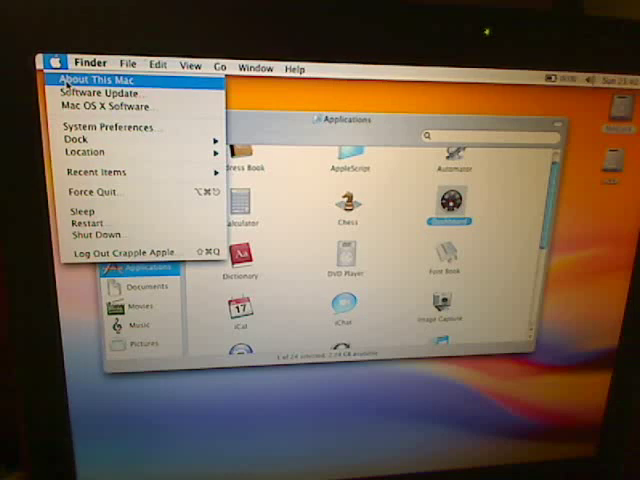
left_click(94, 76)
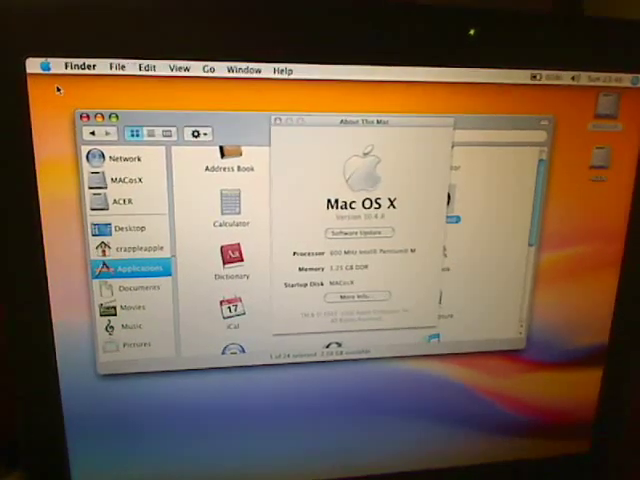